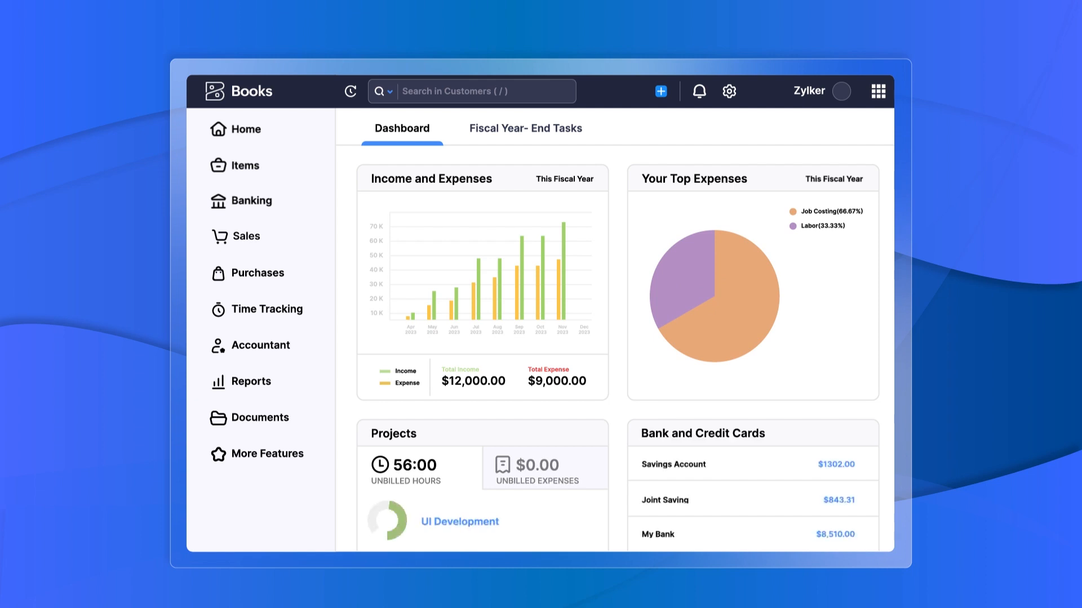
Step: Expand Sales in the sidebar and go to the Invoices list
{"action": "left_click", "coordinate": [245, 236]}
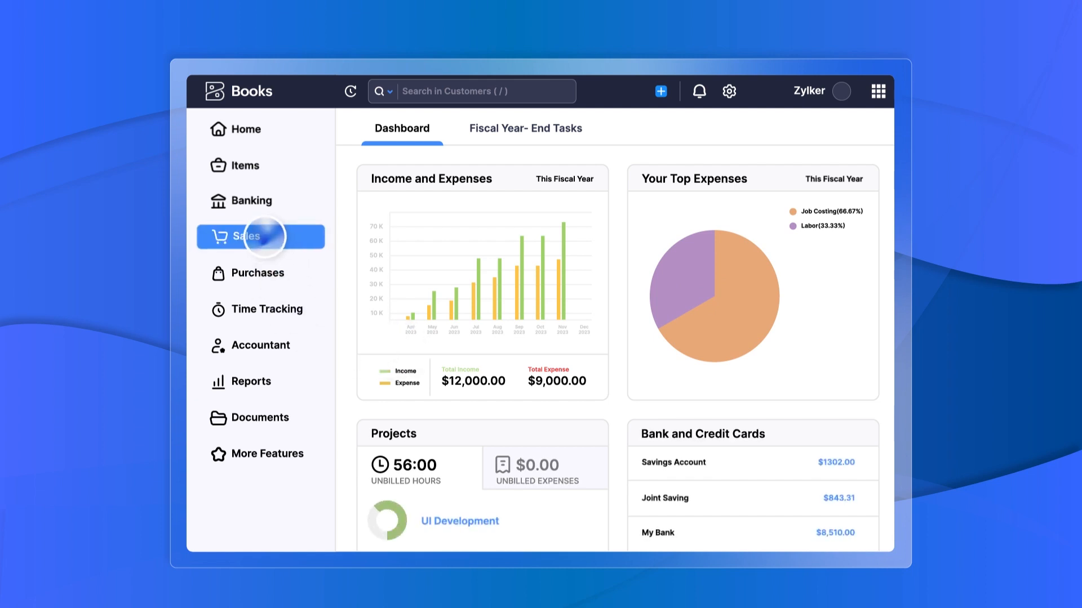
{"action": "left_click", "coordinate": [245, 236]}
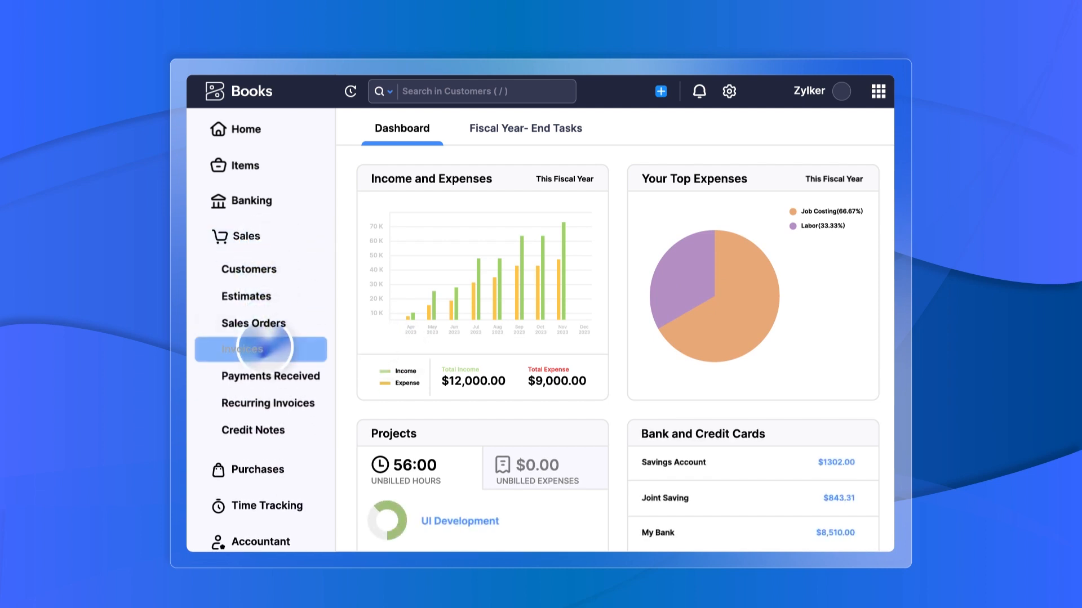
{"action": "left_click", "coordinate": [244, 349]}
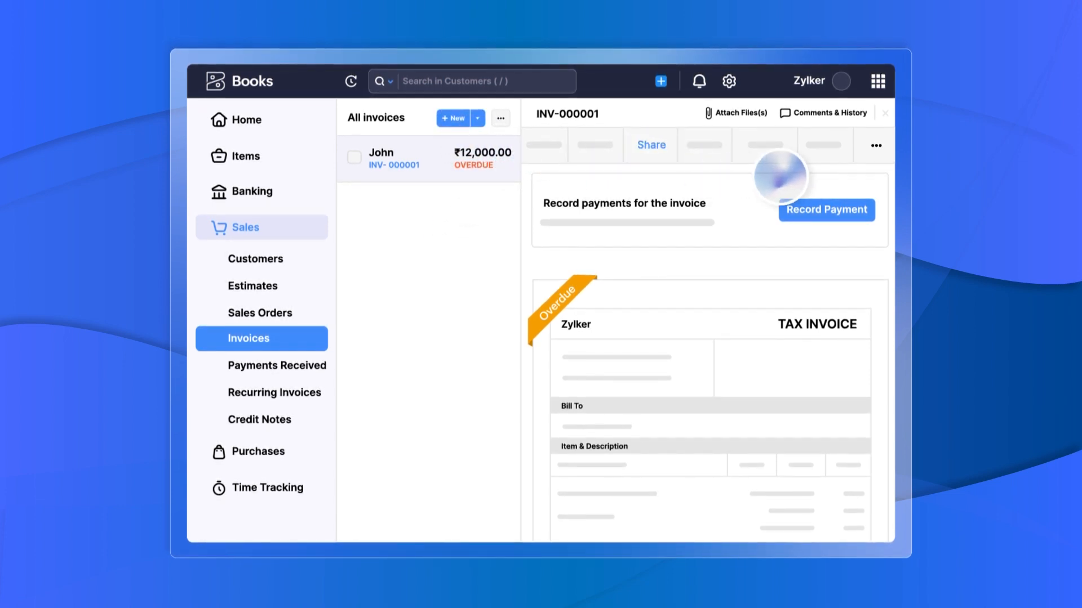
Step: Record a payment against overdue invoice INV-000001 for John
{"action": "left_click", "coordinate": [872, 145]}
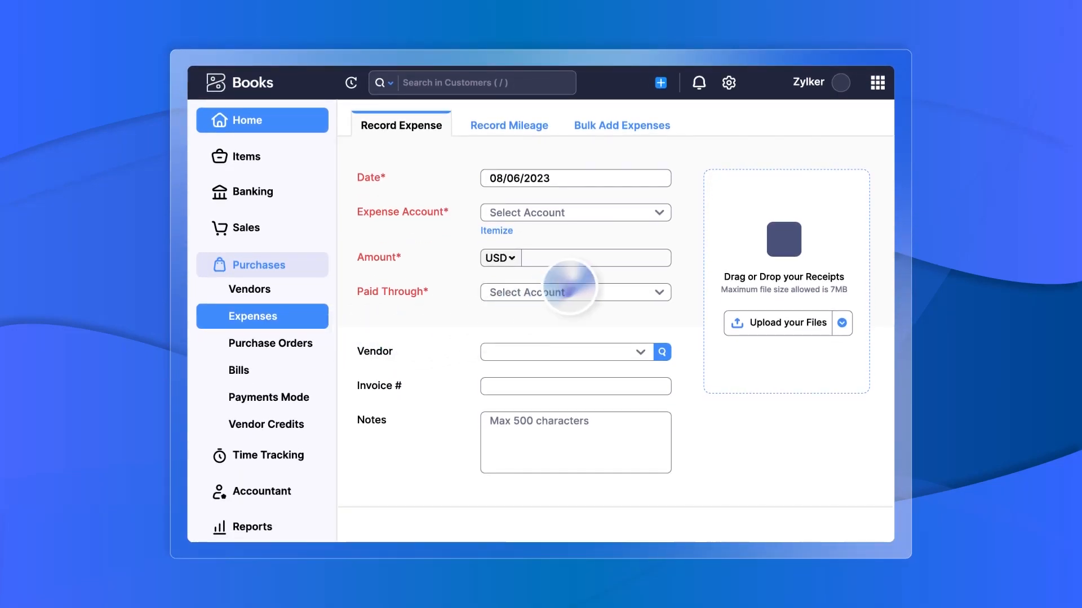
Step: Choose the Paid Through account on the new expense form
{"action": "left_click", "coordinate": [575, 212]}
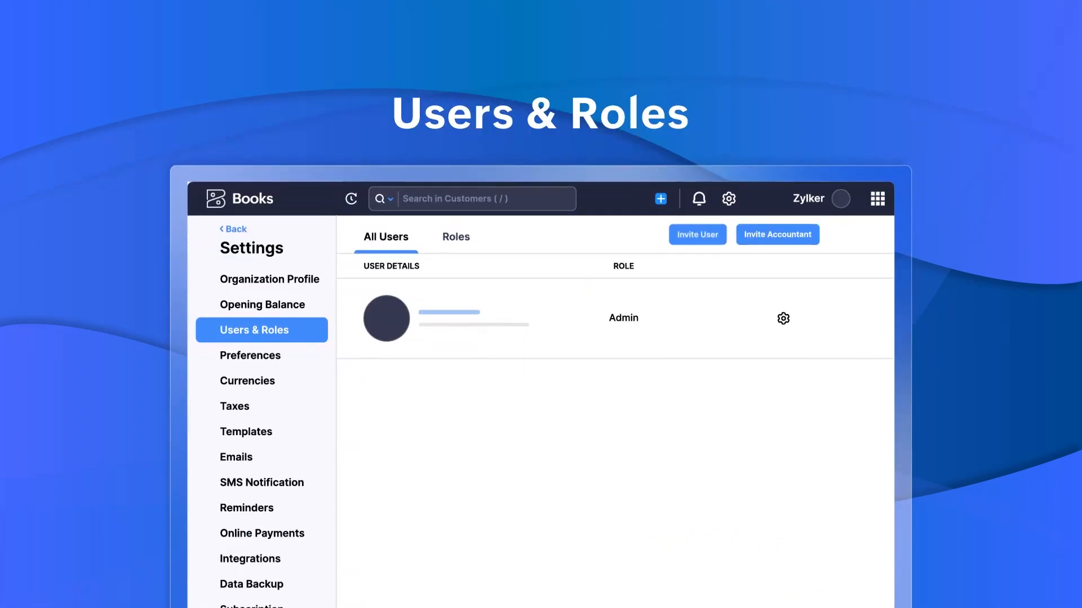
Step: From Users & Roles, begin inviting a user and focus the Name field
{"action": "left_click", "coordinate": [697, 122]}
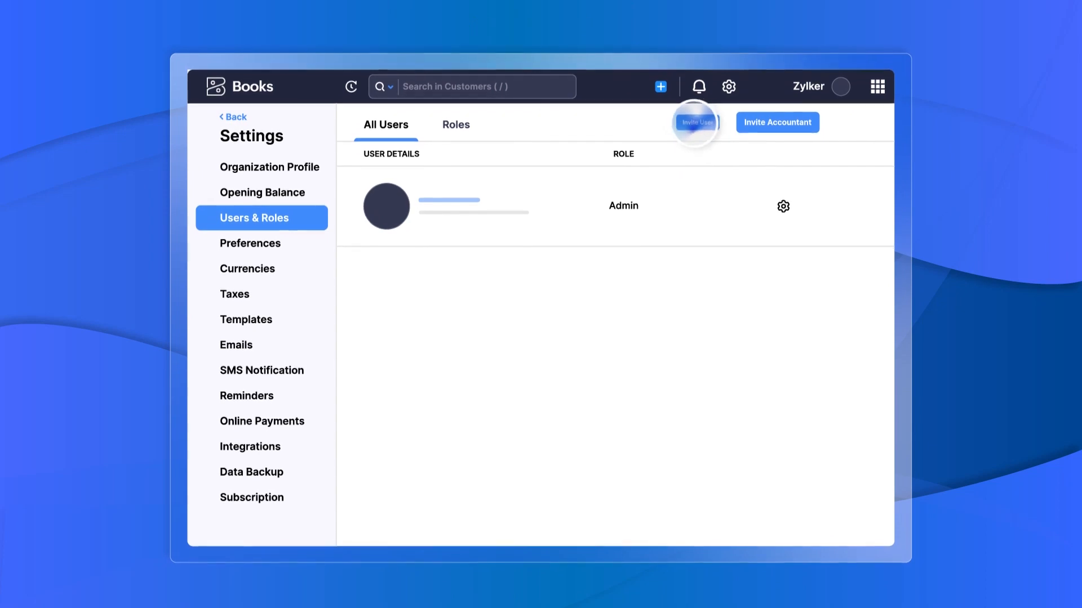
{"action": "left_click", "coordinate": [696, 123]}
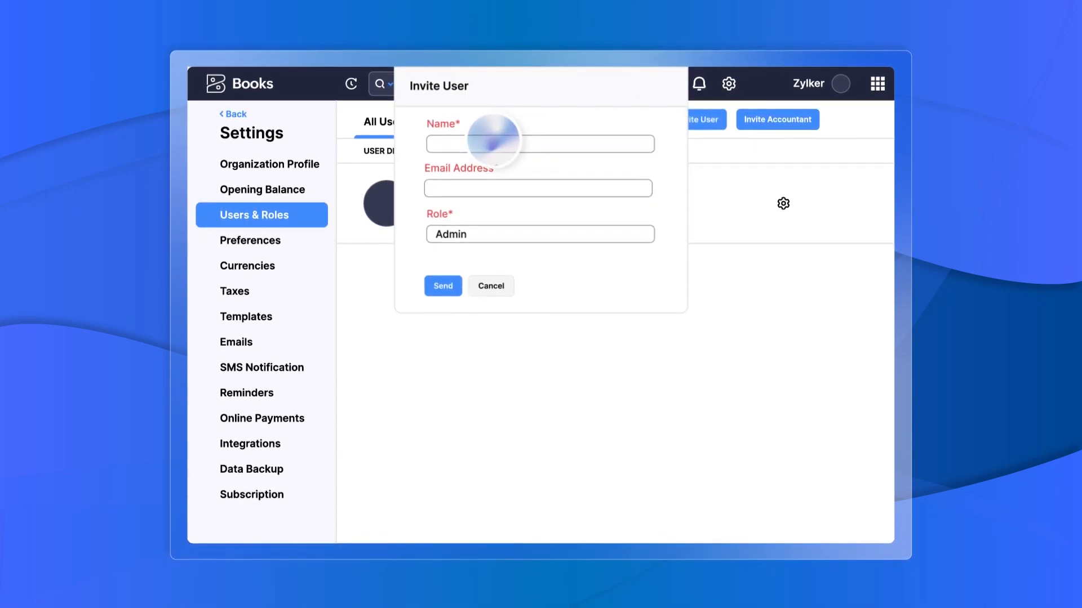
{"action": "left_click", "coordinate": [539, 233]}
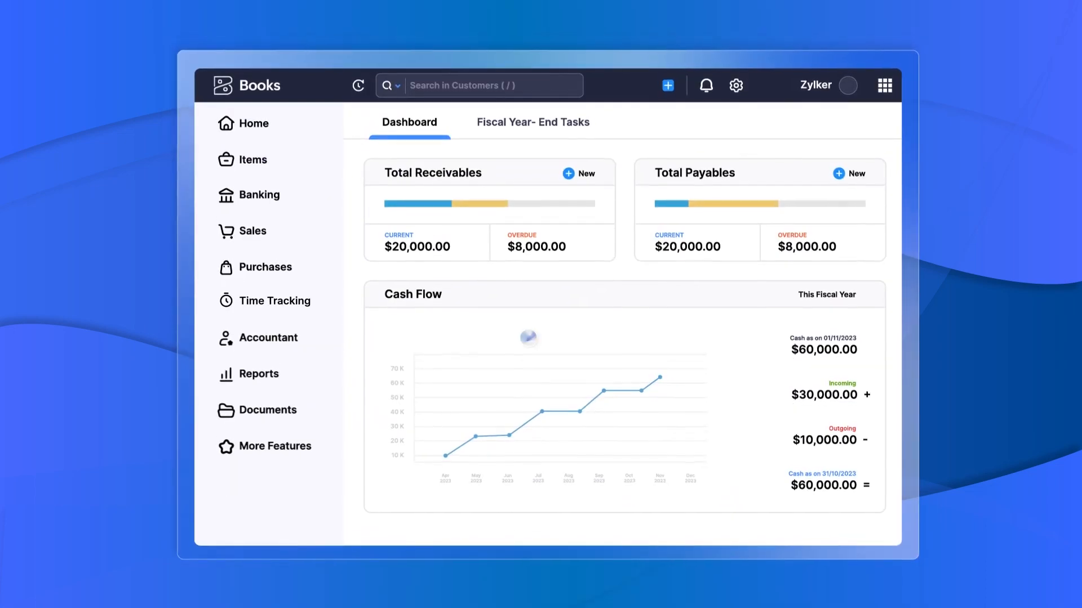
Step: Expand Time Tracking in the sidebar to show Projects and Timesheet
{"action": "left_click", "coordinate": [273, 301]}
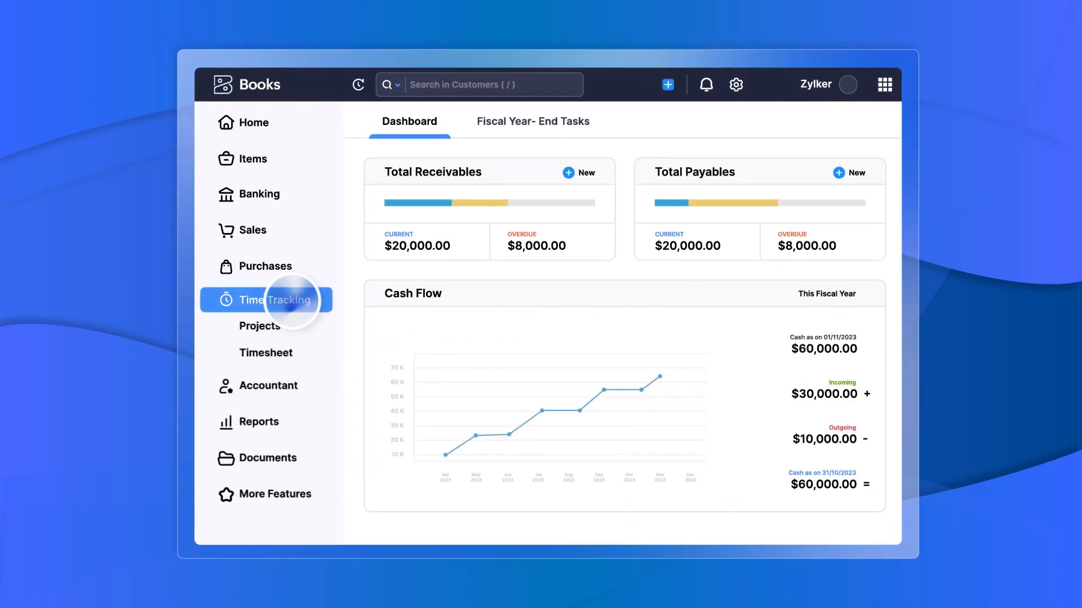
{"action": "left_click", "coordinate": [266, 301]}
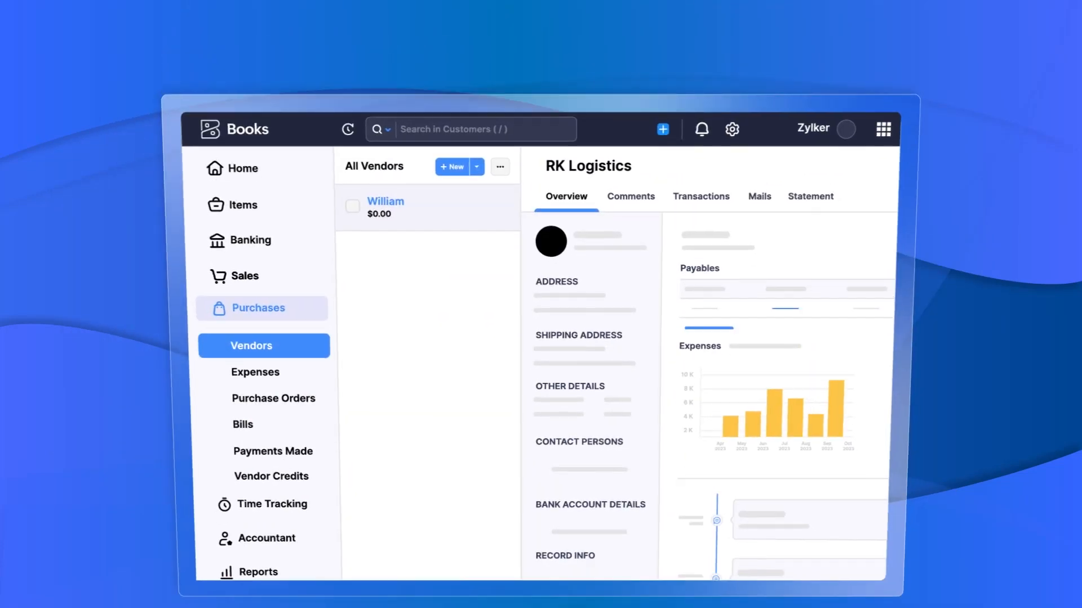
Step: Open the RK Logistics vendor's Overview tab from All Vendors
{"action": "left_click", "coordinate": [251, 239]}
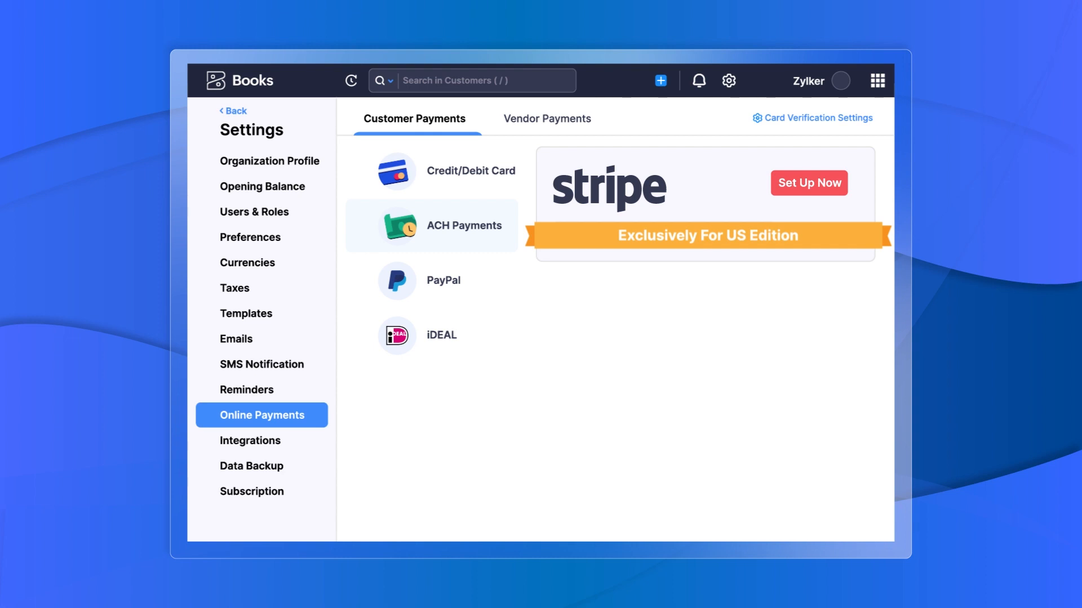
Step: Move from Online Payments to Integrations, showing Avalara under Other Apps
{"action": "left_click", "coordinate": [261, 442]}
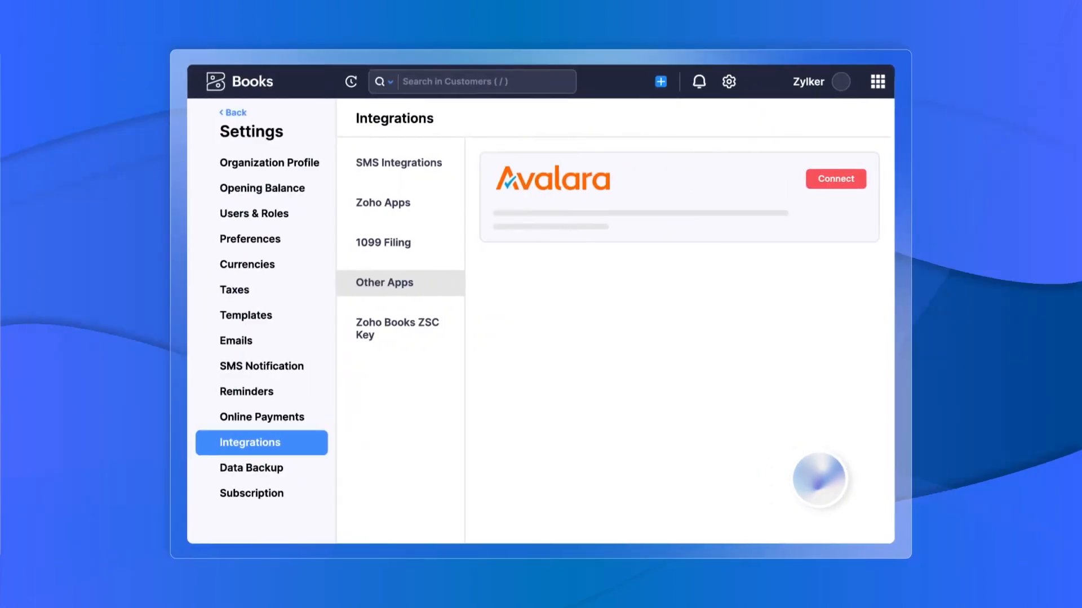